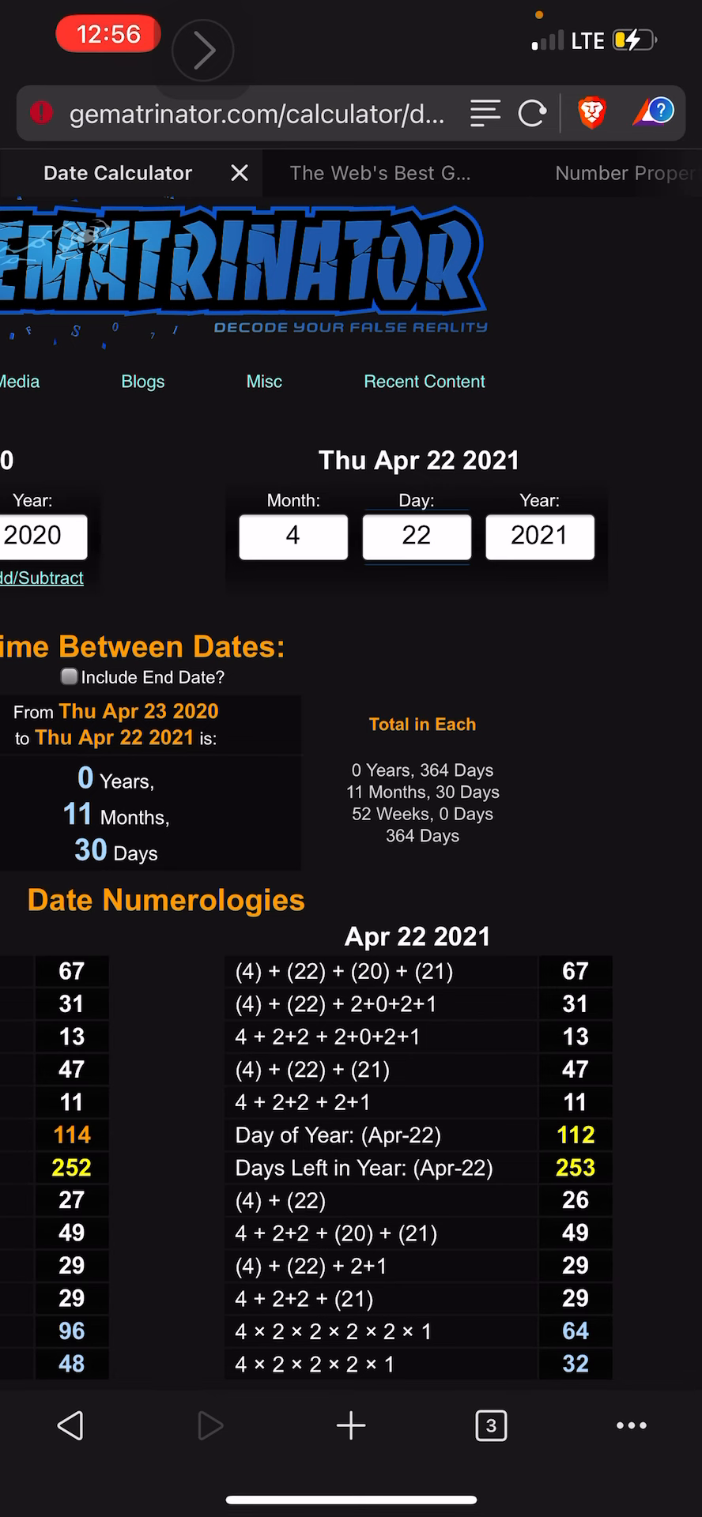
Step: Scroll through the Apr 22 2021 date numerology results showing 253 days left
scroll(down, 3)
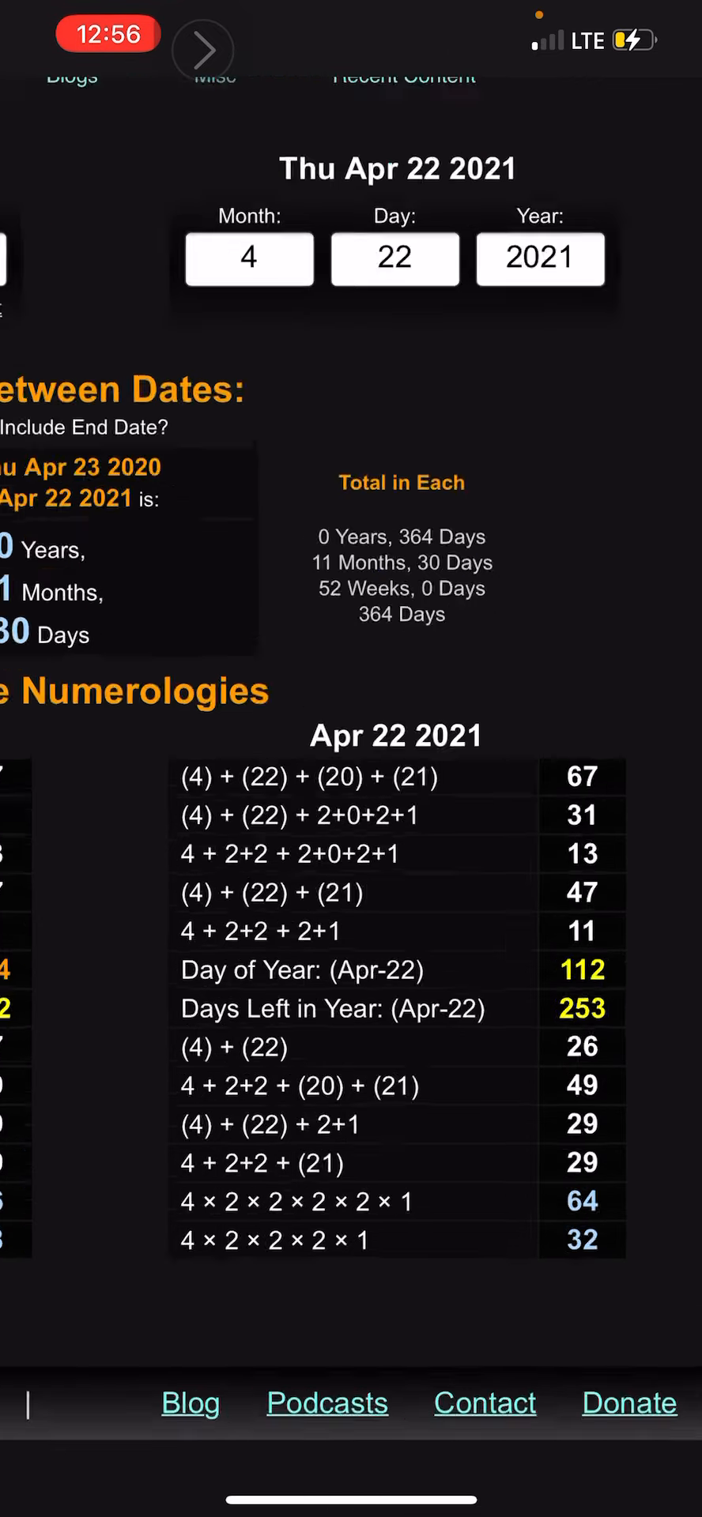
scroll(down, 3)
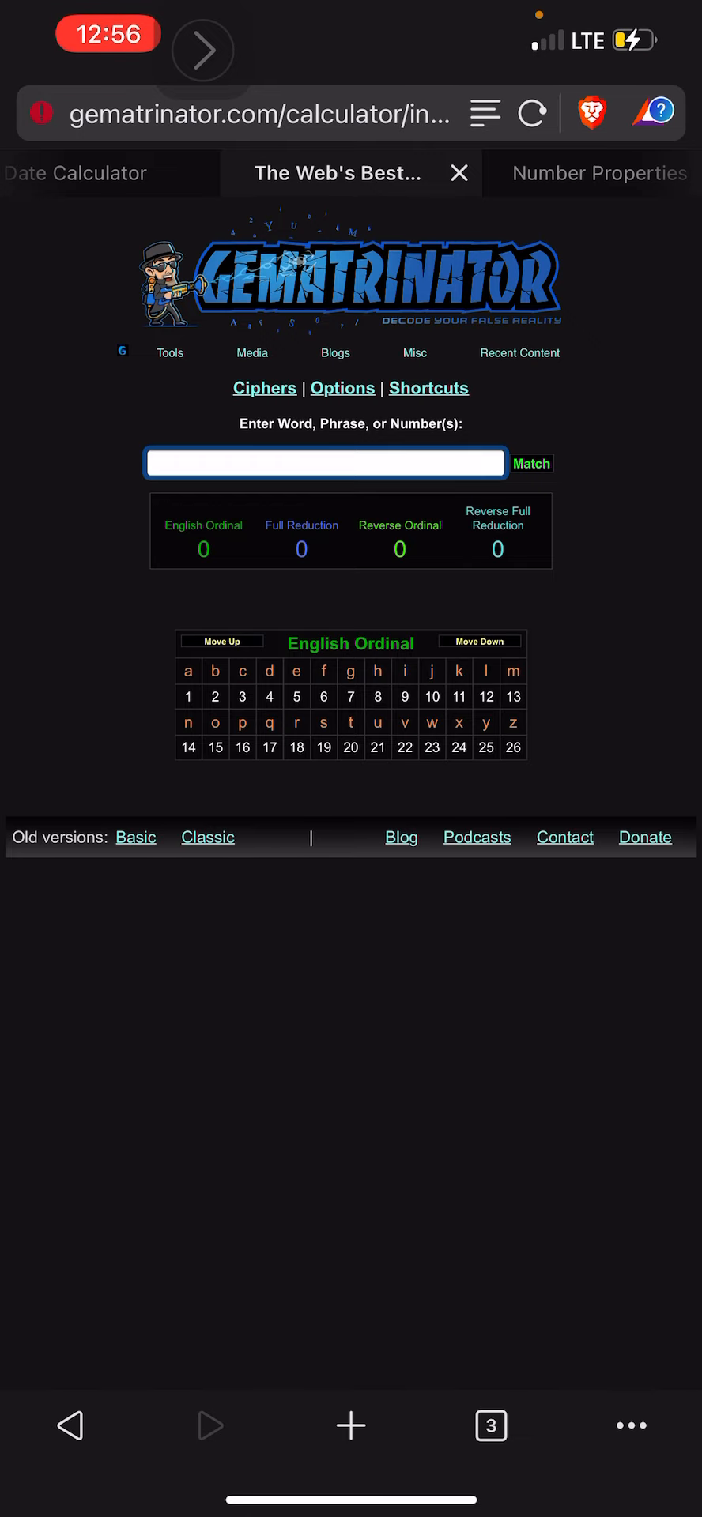
Step: Score 'Crash' (49 English Ordinal, 22 Full Reduction), then return to the date calculator
text(Cras)
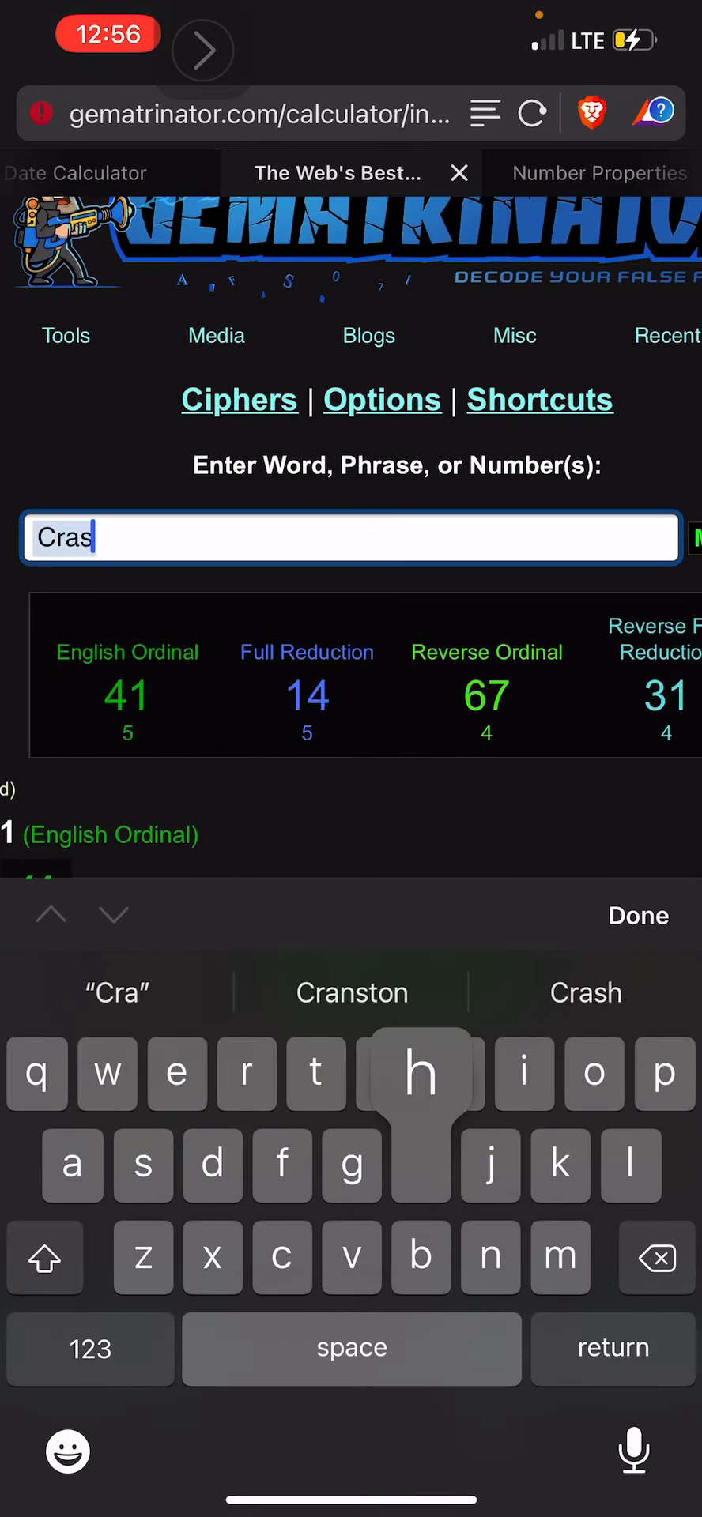
click(585, 992)
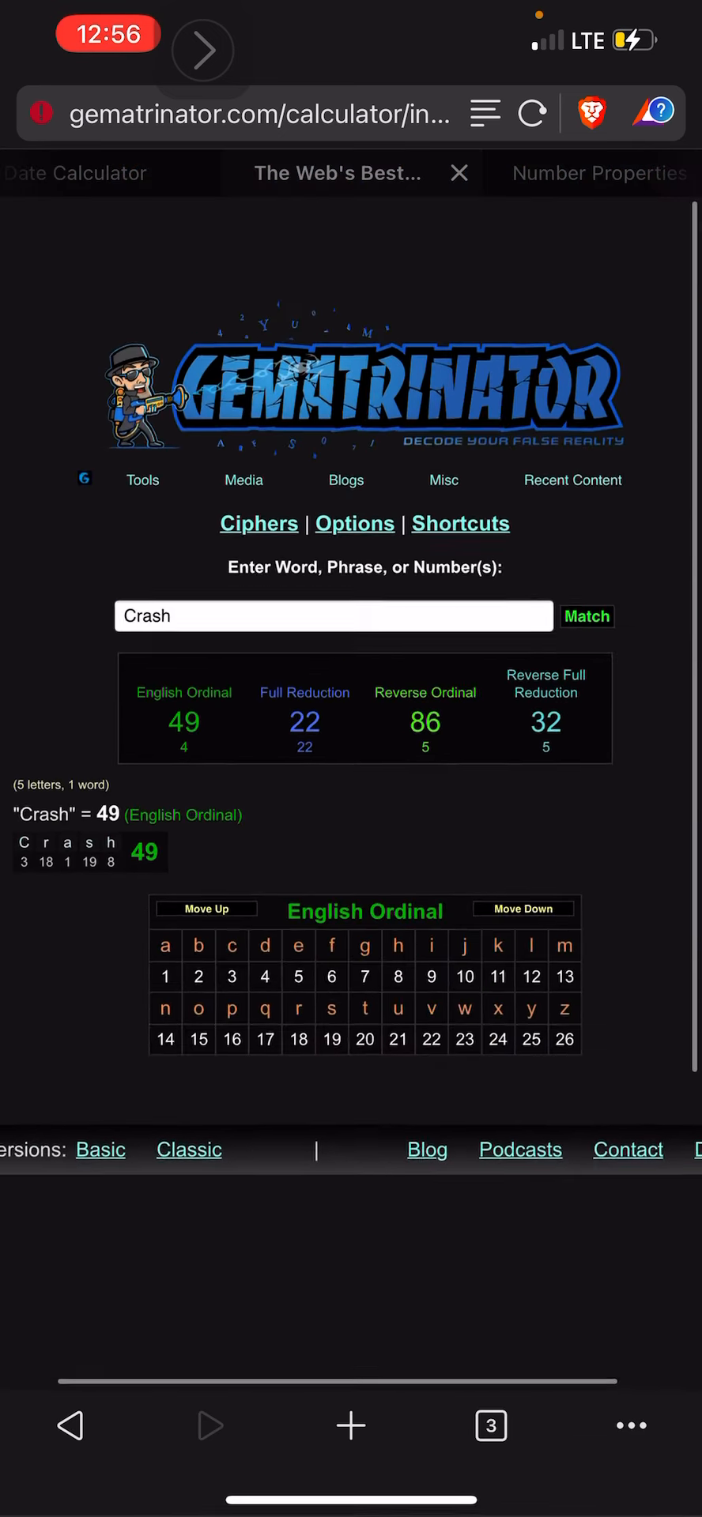
click(304, 692)
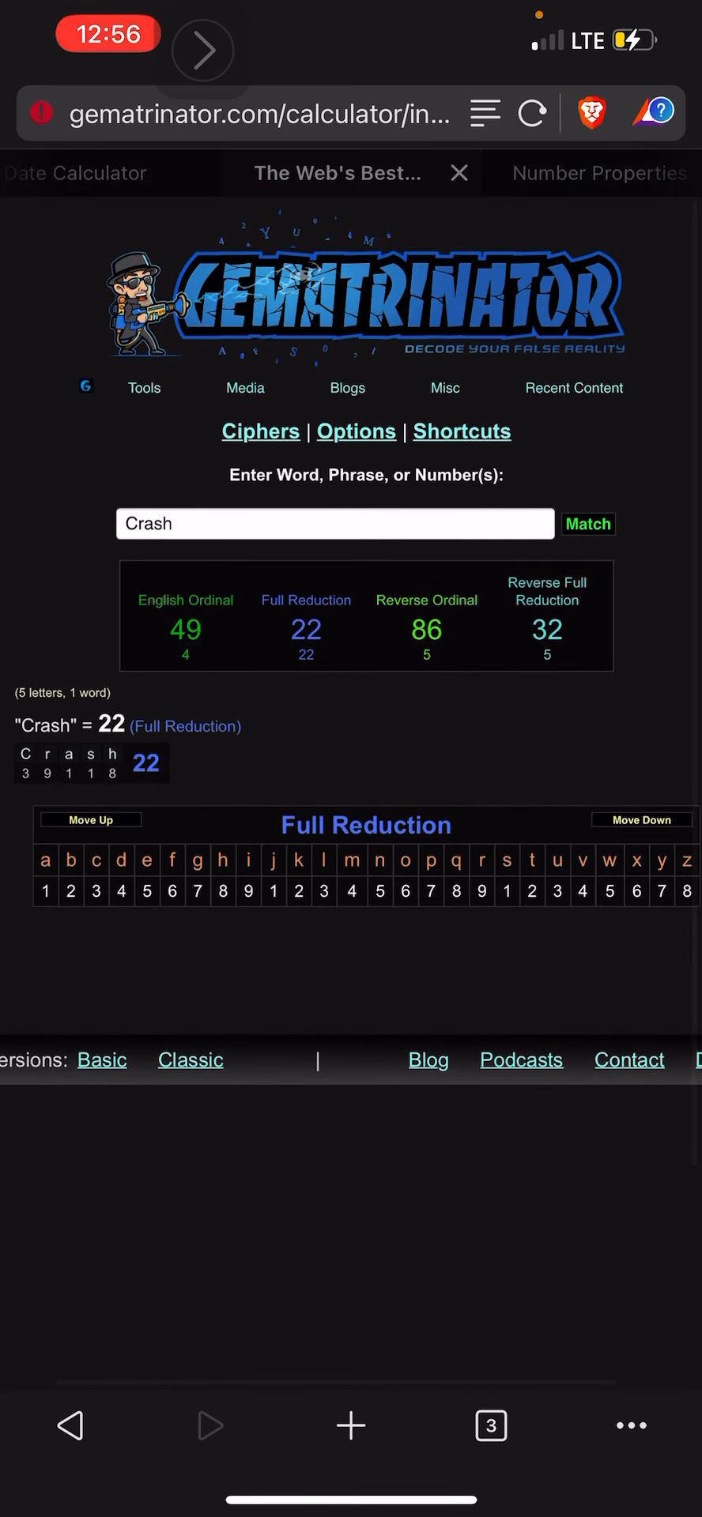
click(184, 629)
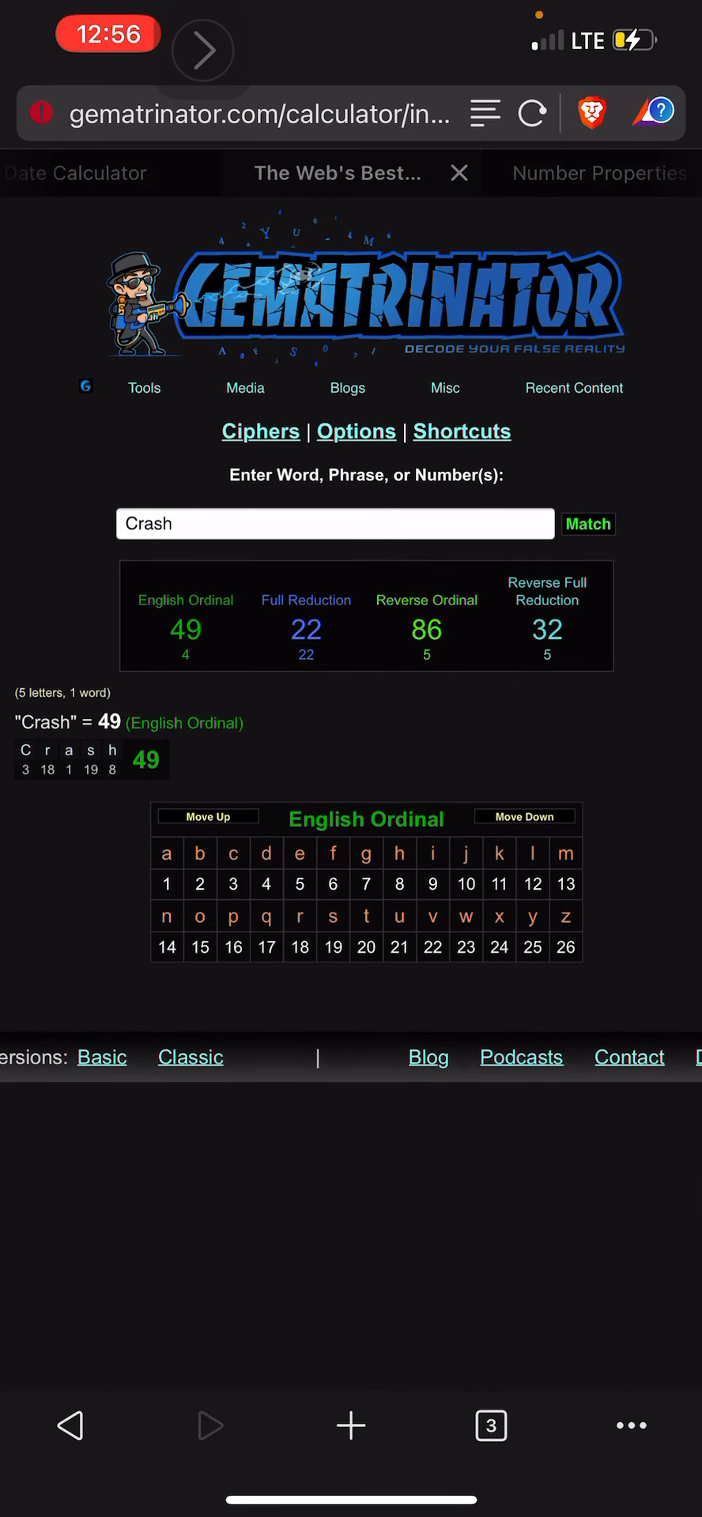
click(77, 173)
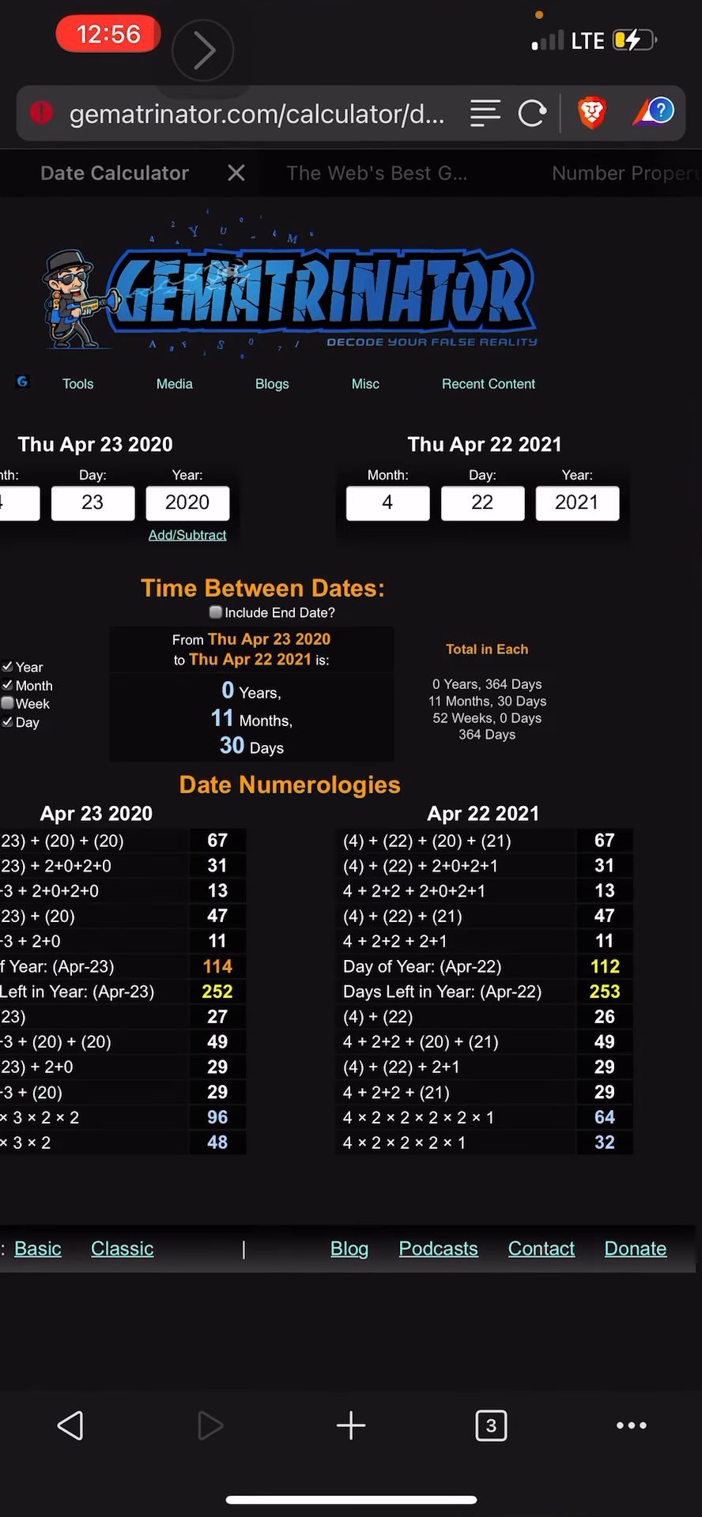
Step: Zoom into the Apr 22 2021 Date Numerologies table and scroll around it
double_click(481, 503)
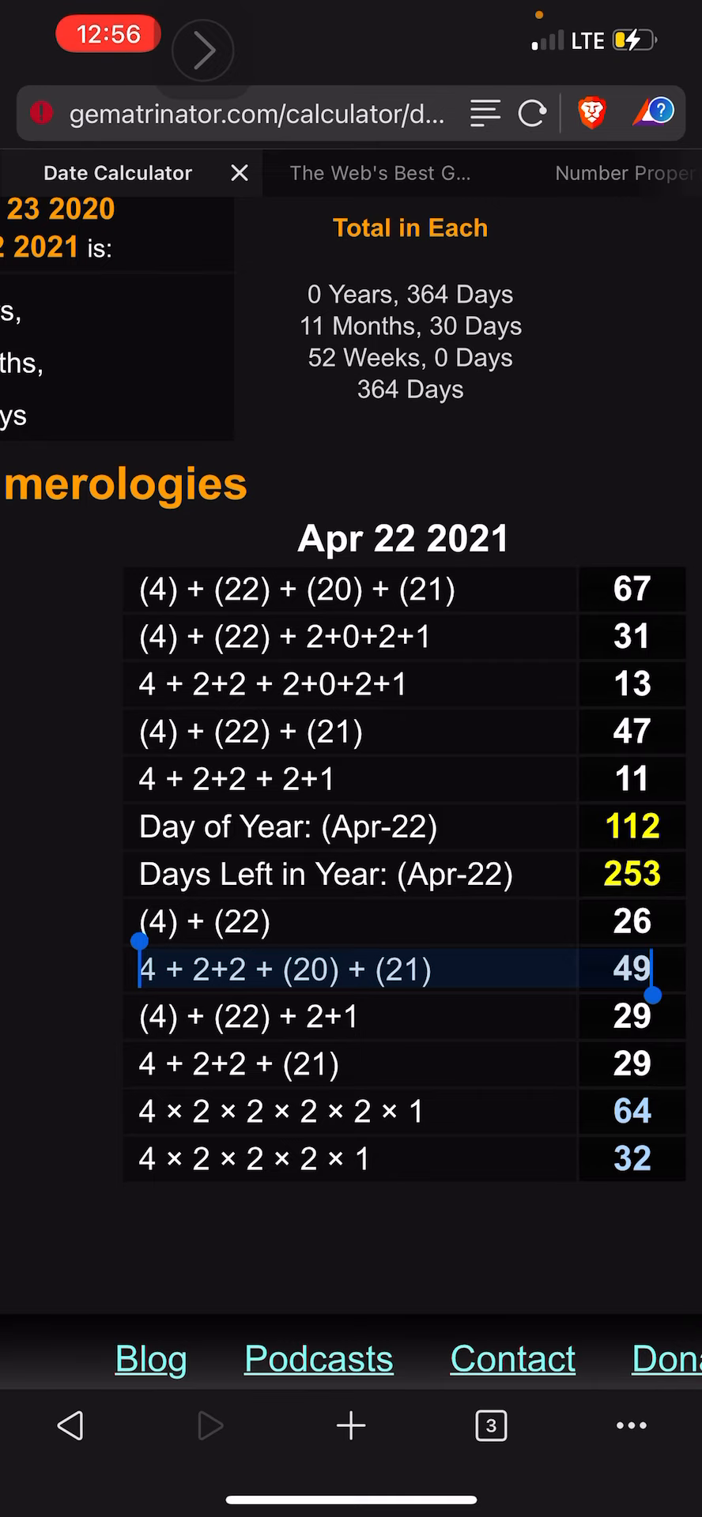
scroll(up, 3)
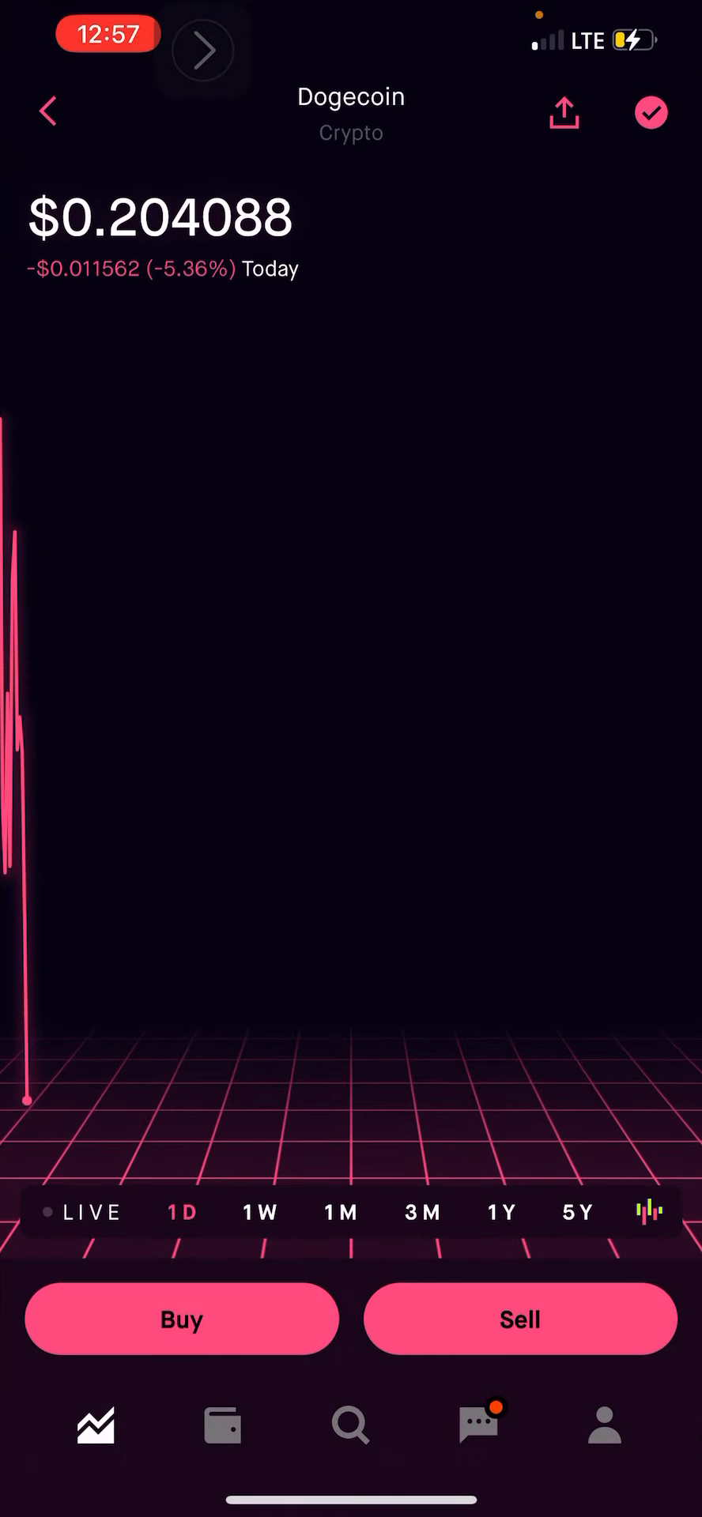
Step: Leave Dogecoin's page for the crypto holdings, then reopen Gematrinator's phrase calculator
click(46, 113)
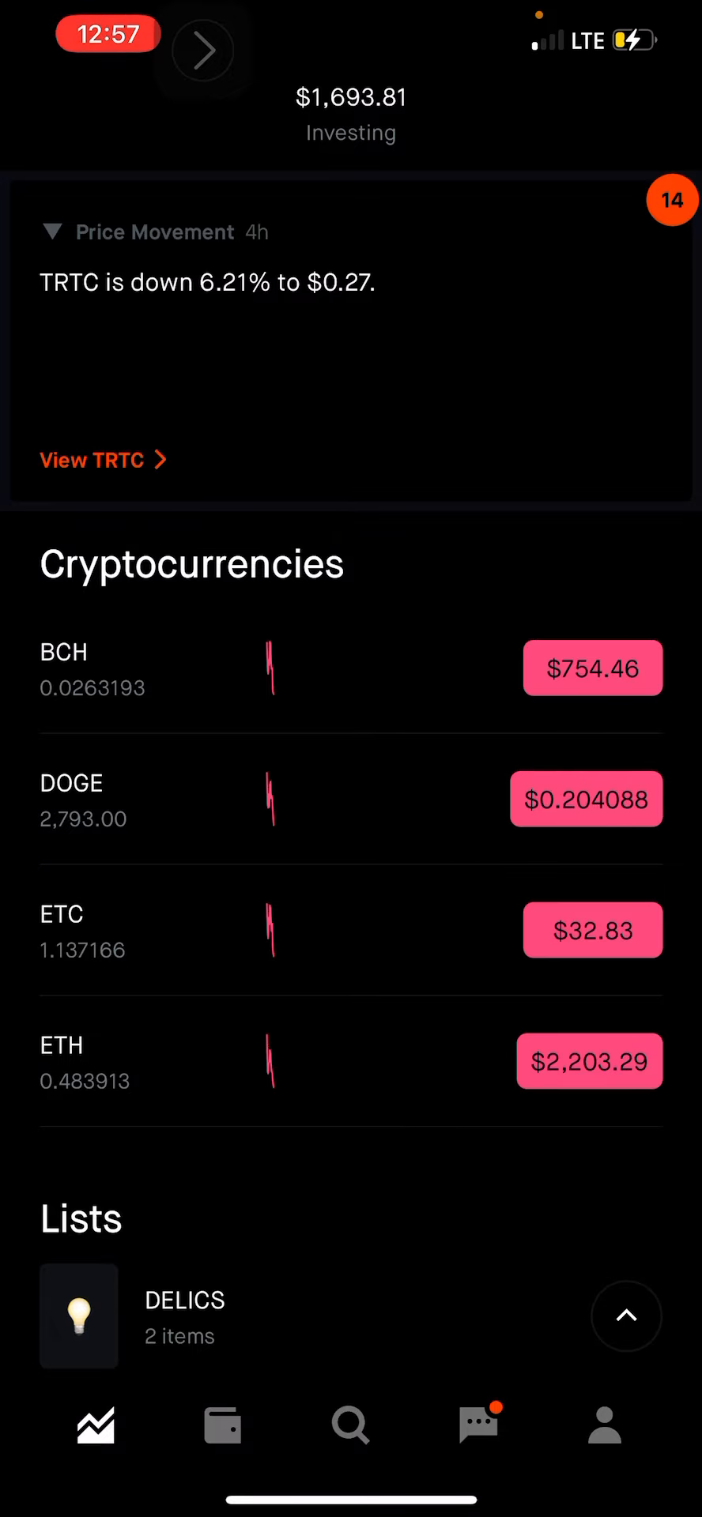
drag(350, 1490, 350, 871)
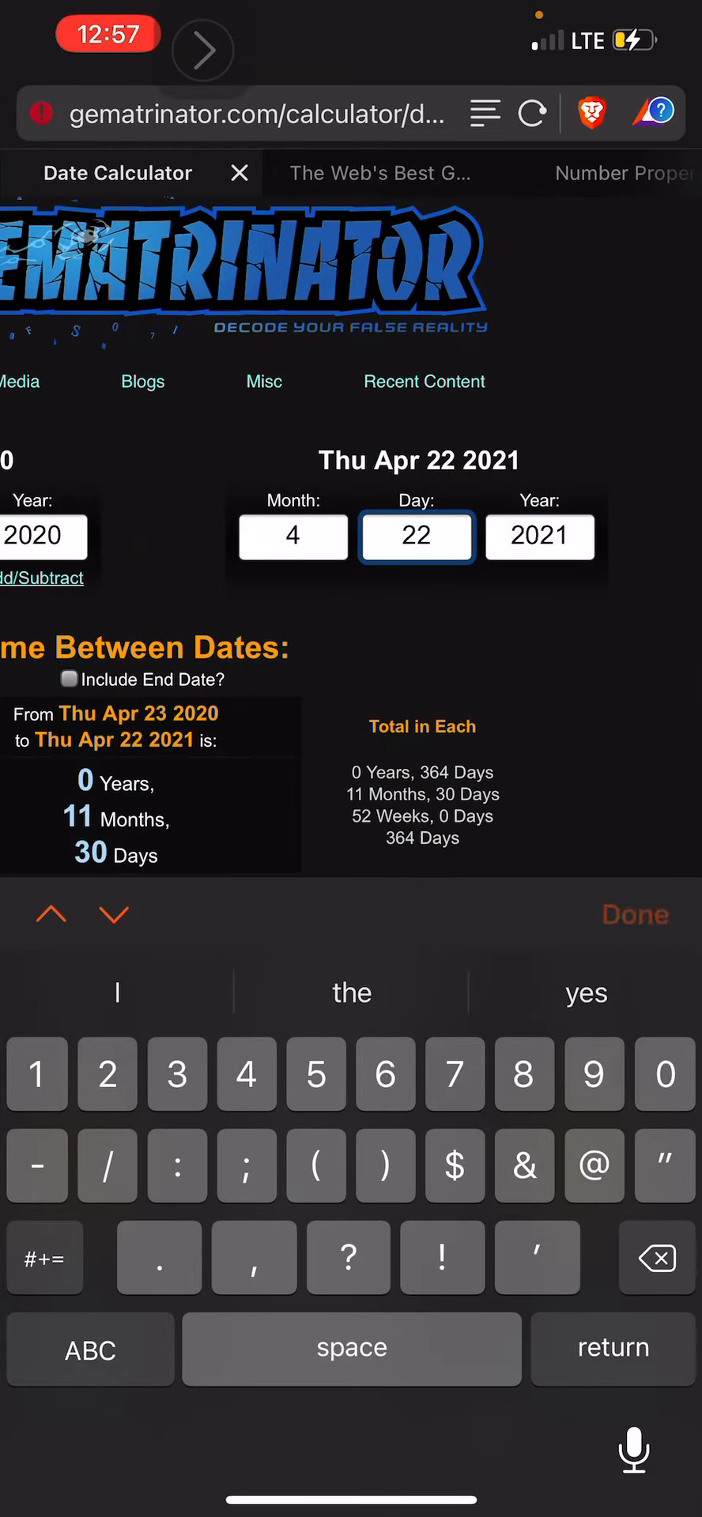
click(378, 173)
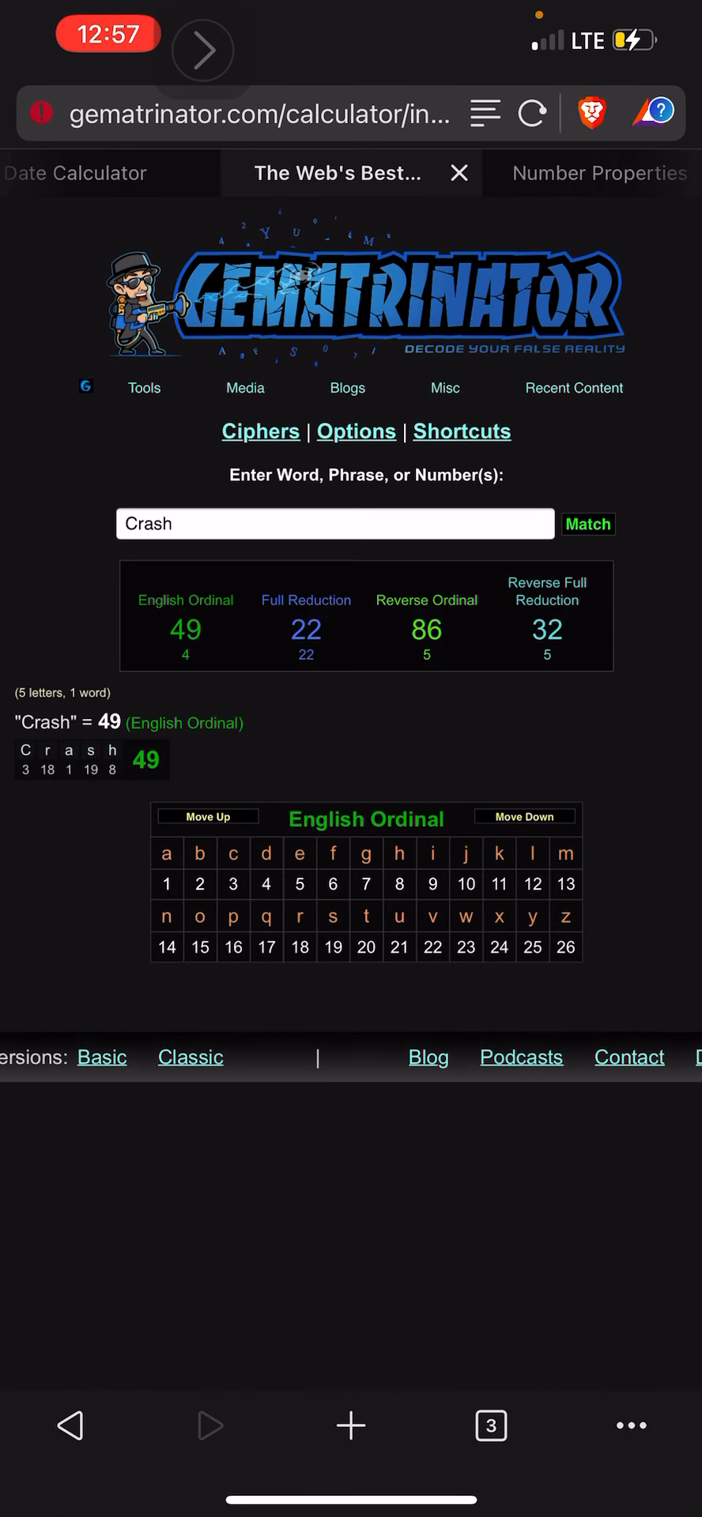
Step: Extend the phrase to 'Crypto currency Crash', scoring 253 English Ordinal
click(334, 523)
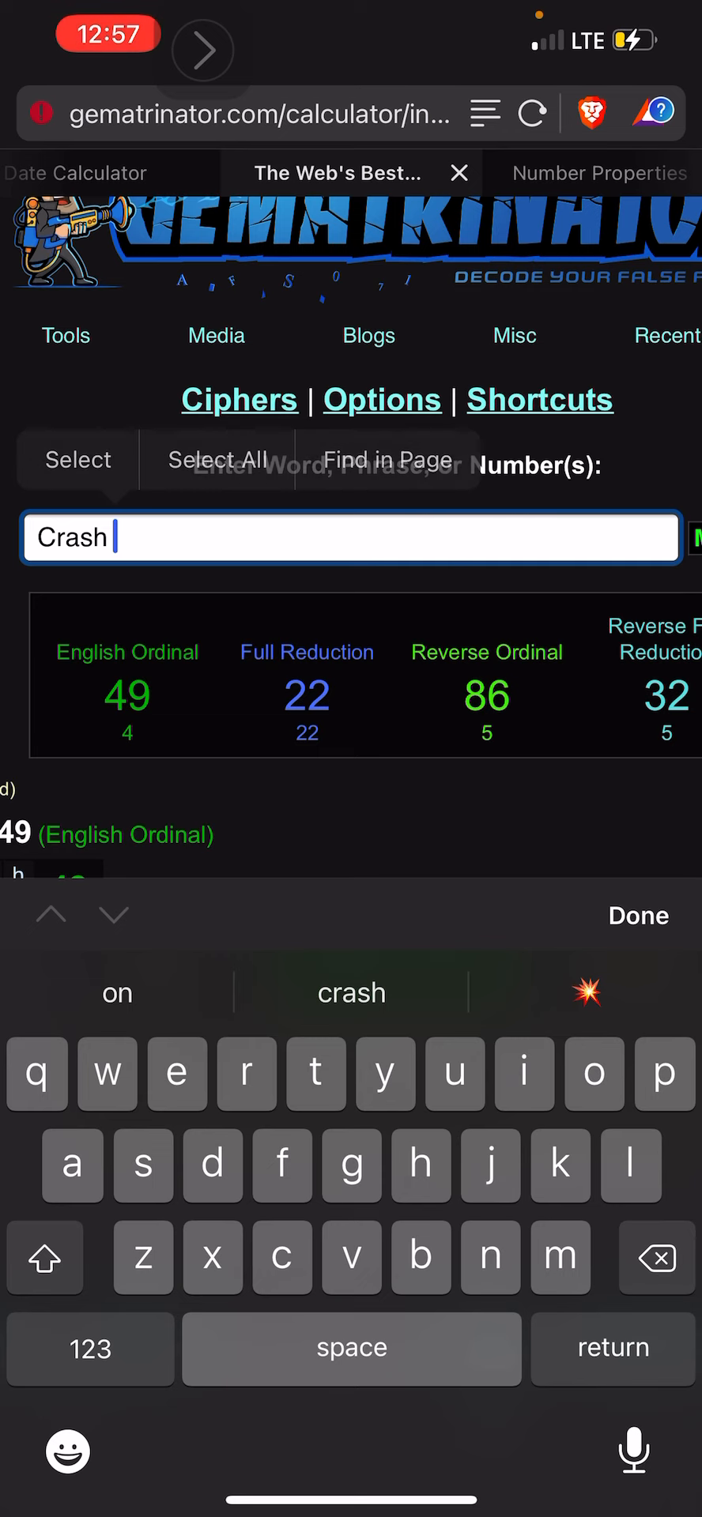
click(45, 1258)
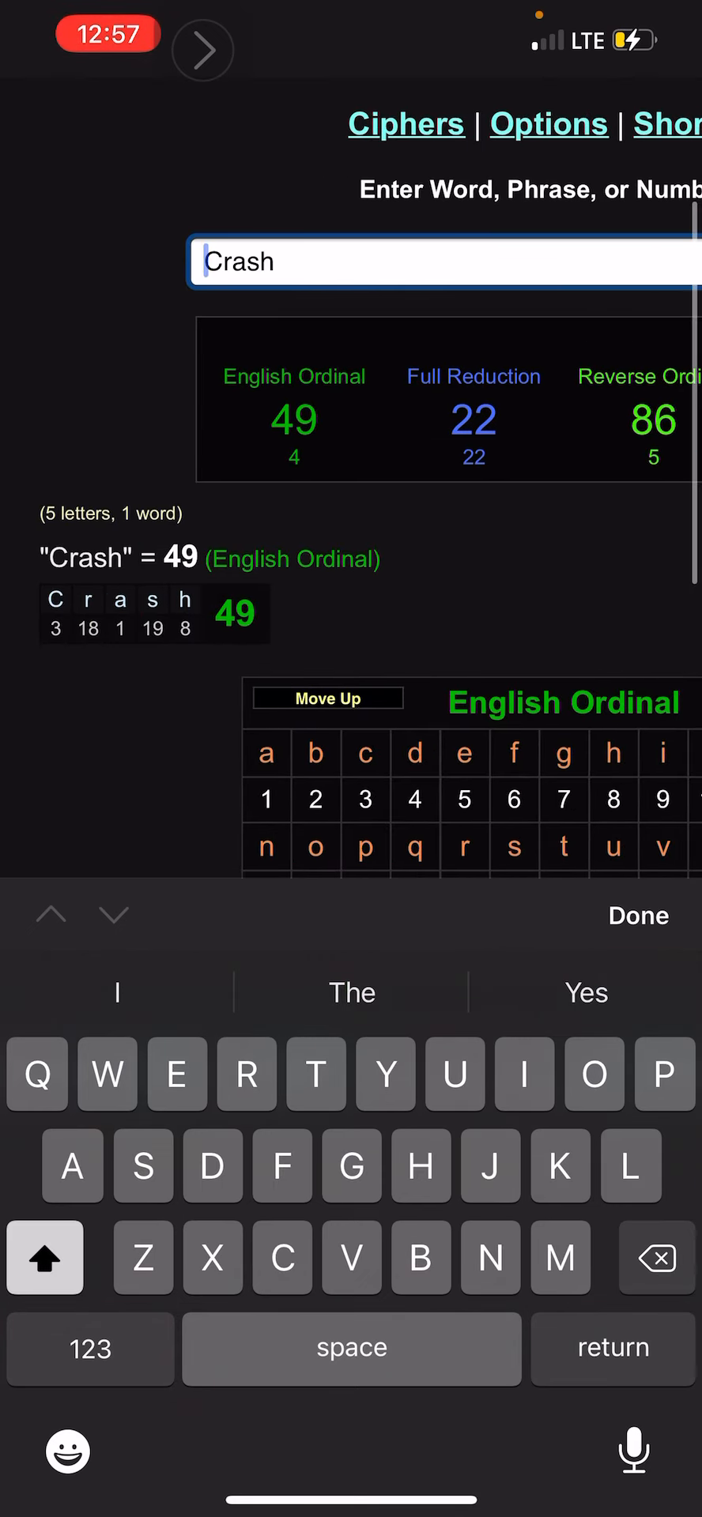
text(Crypto)
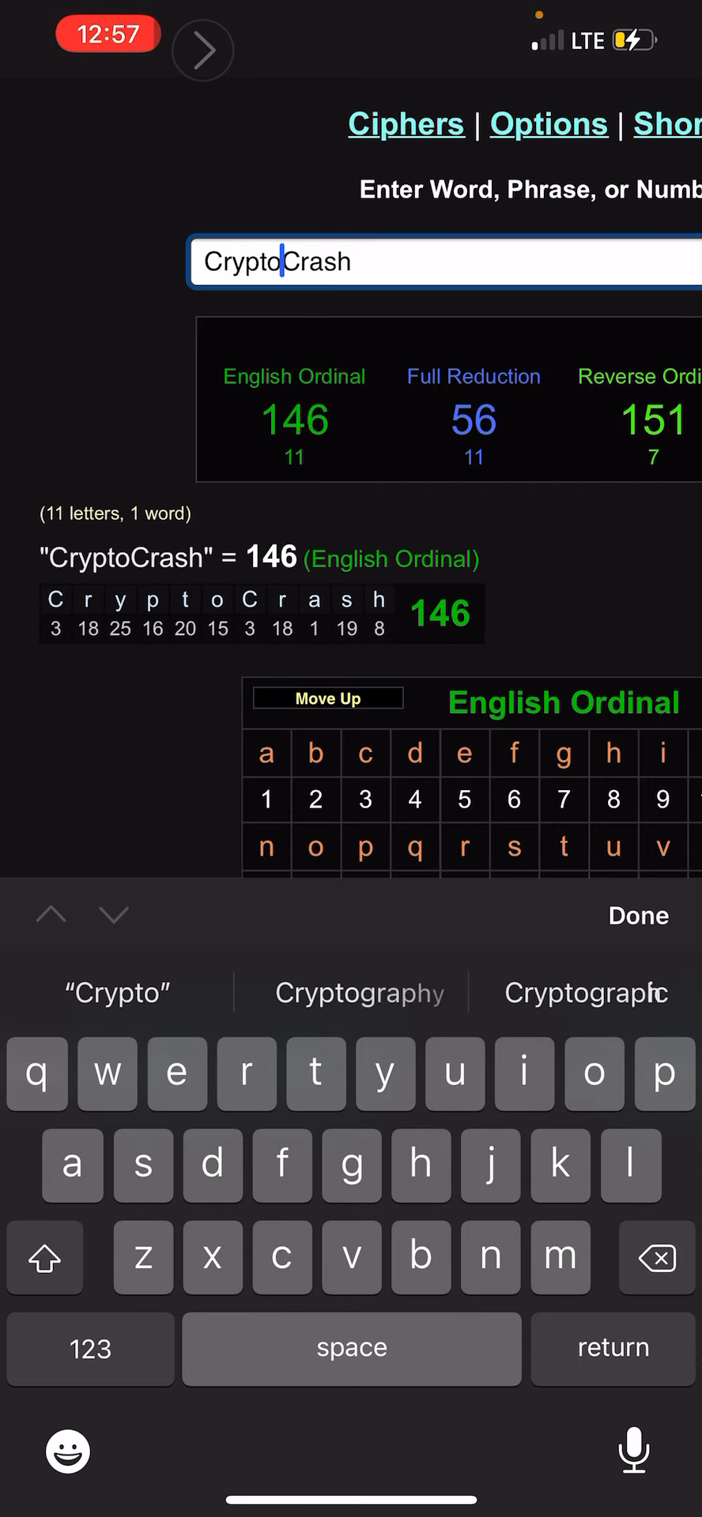
text(currency)
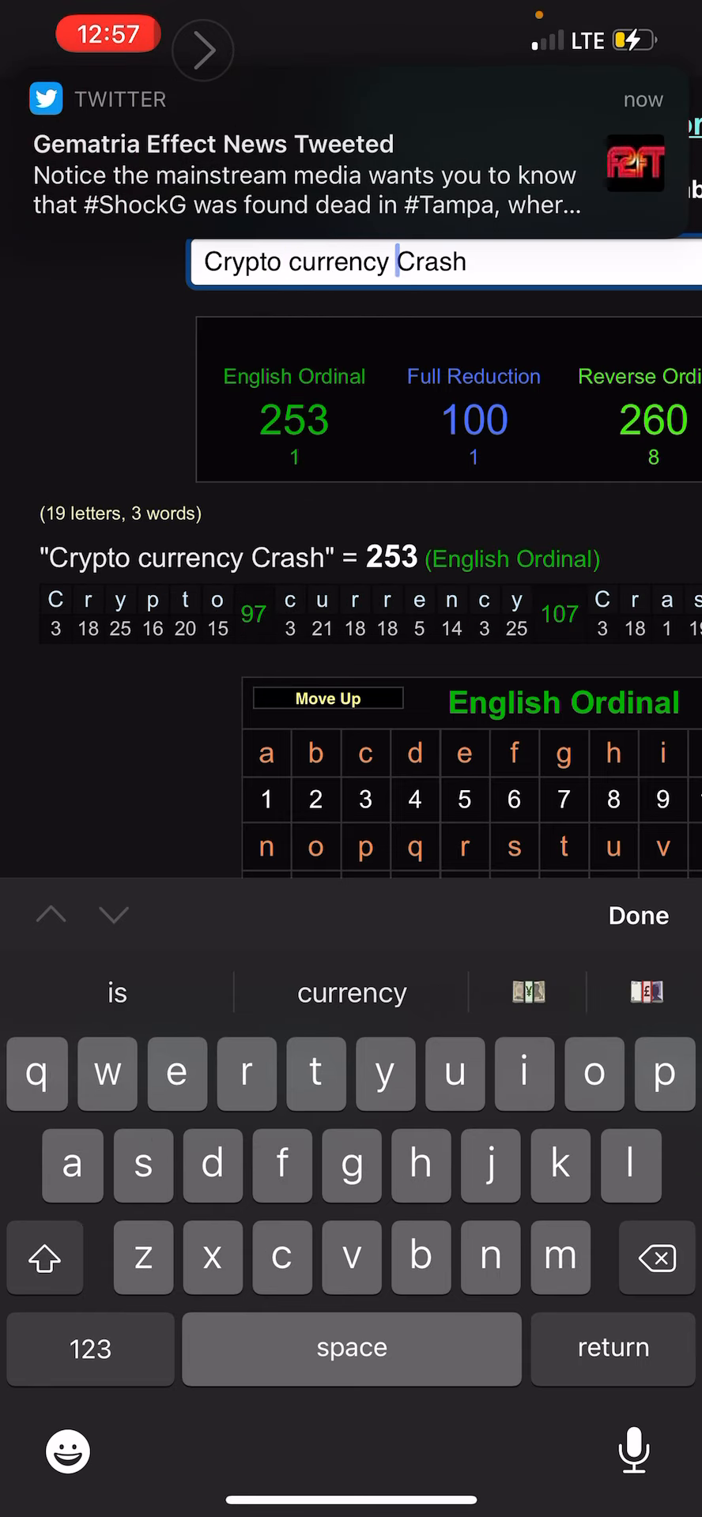
click(636, 915)
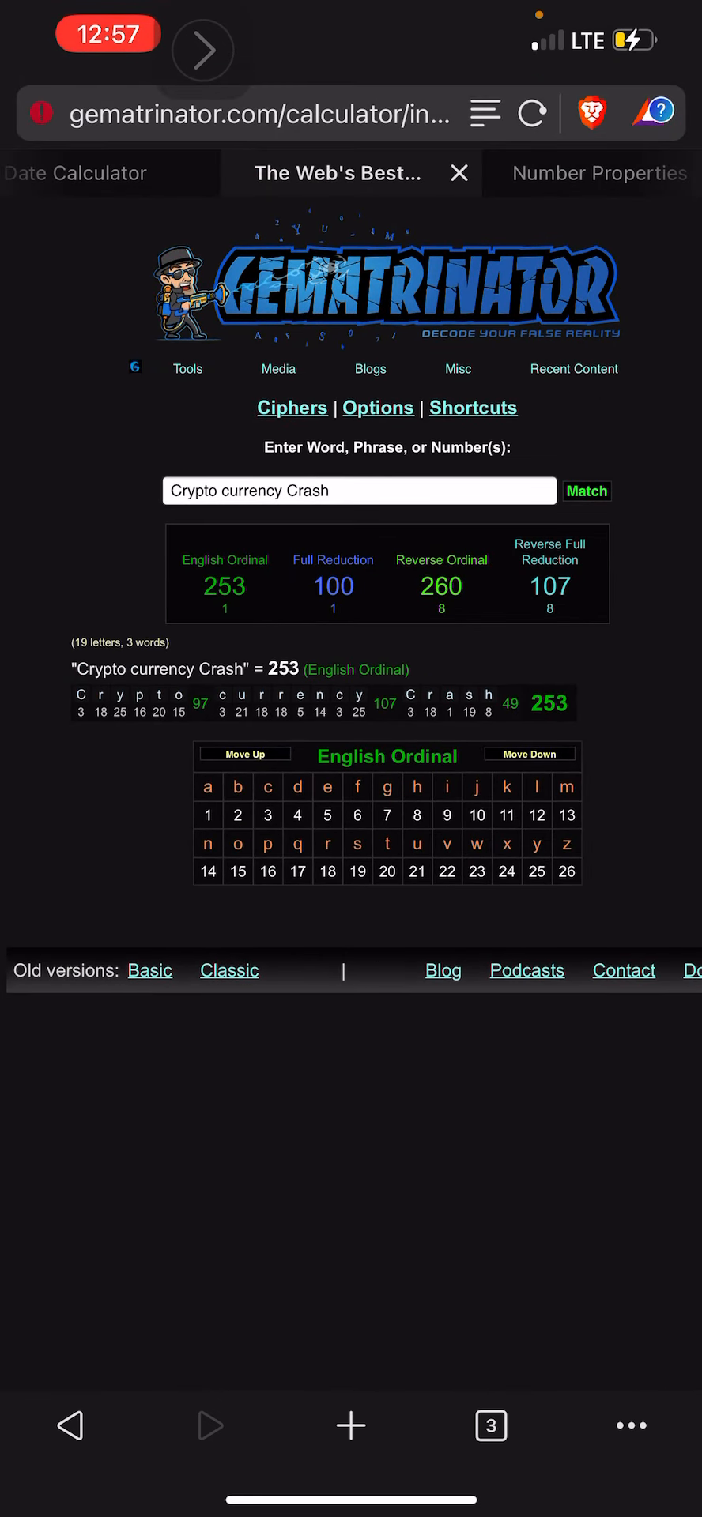
Step: Show the 260 Reverse Ordinal breakdown, then return to the date calculator
scroll(down, 3)
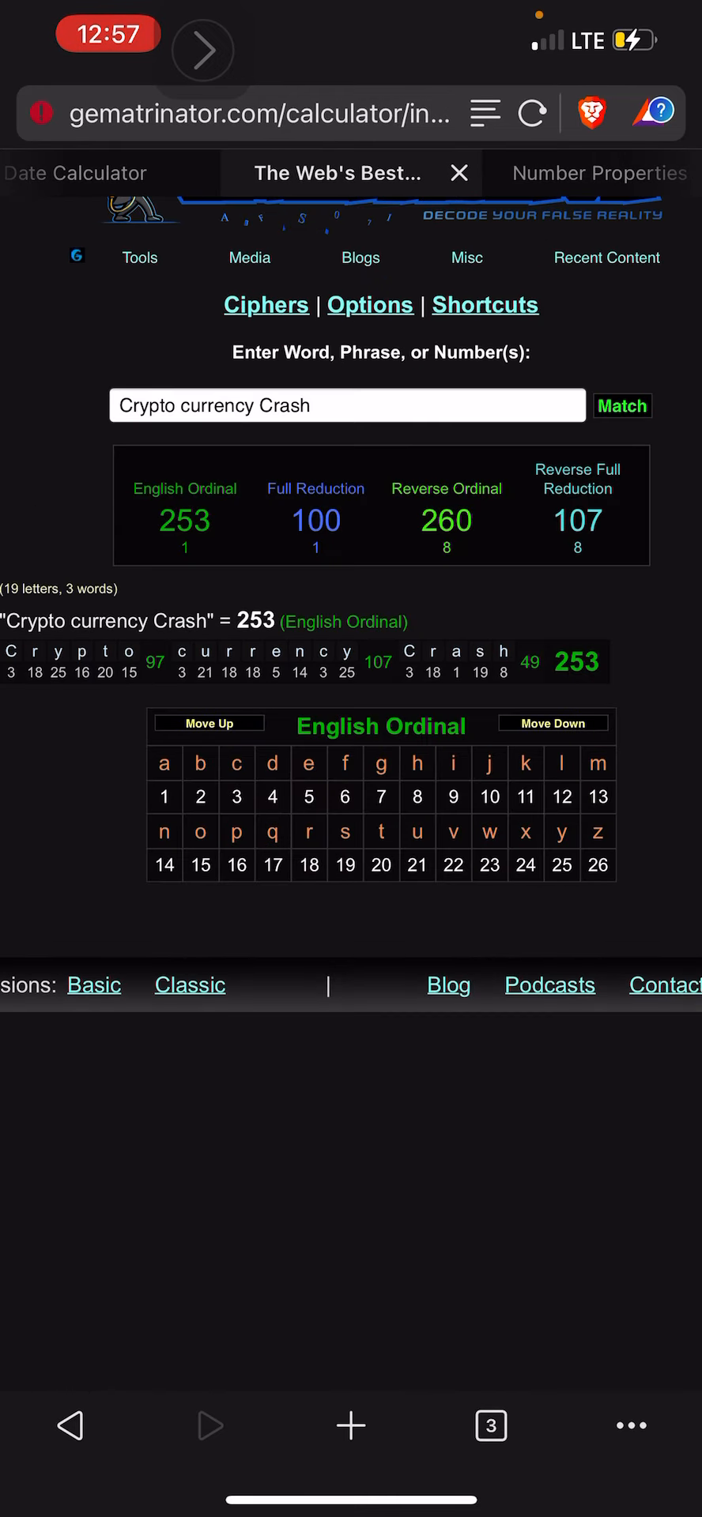
click(445, 521)
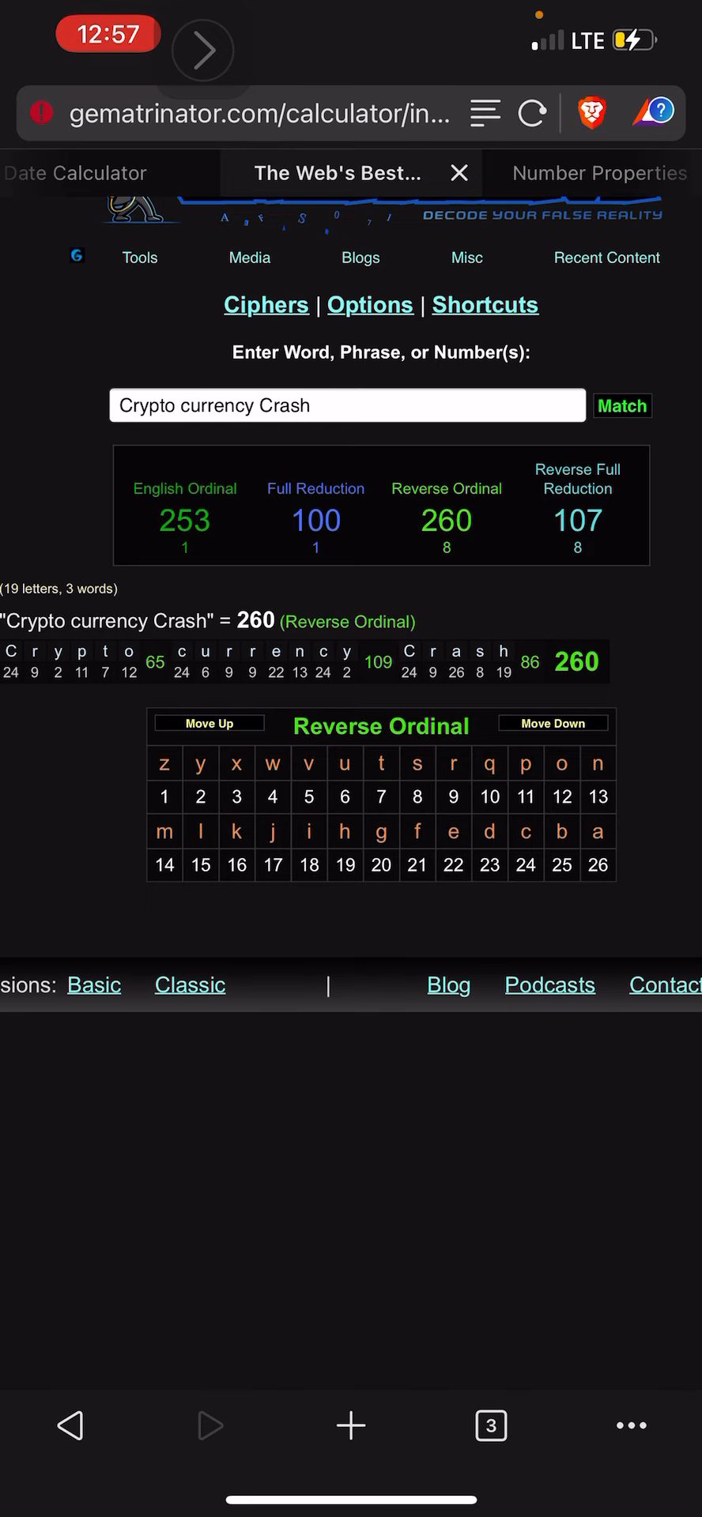
click(97, 173)
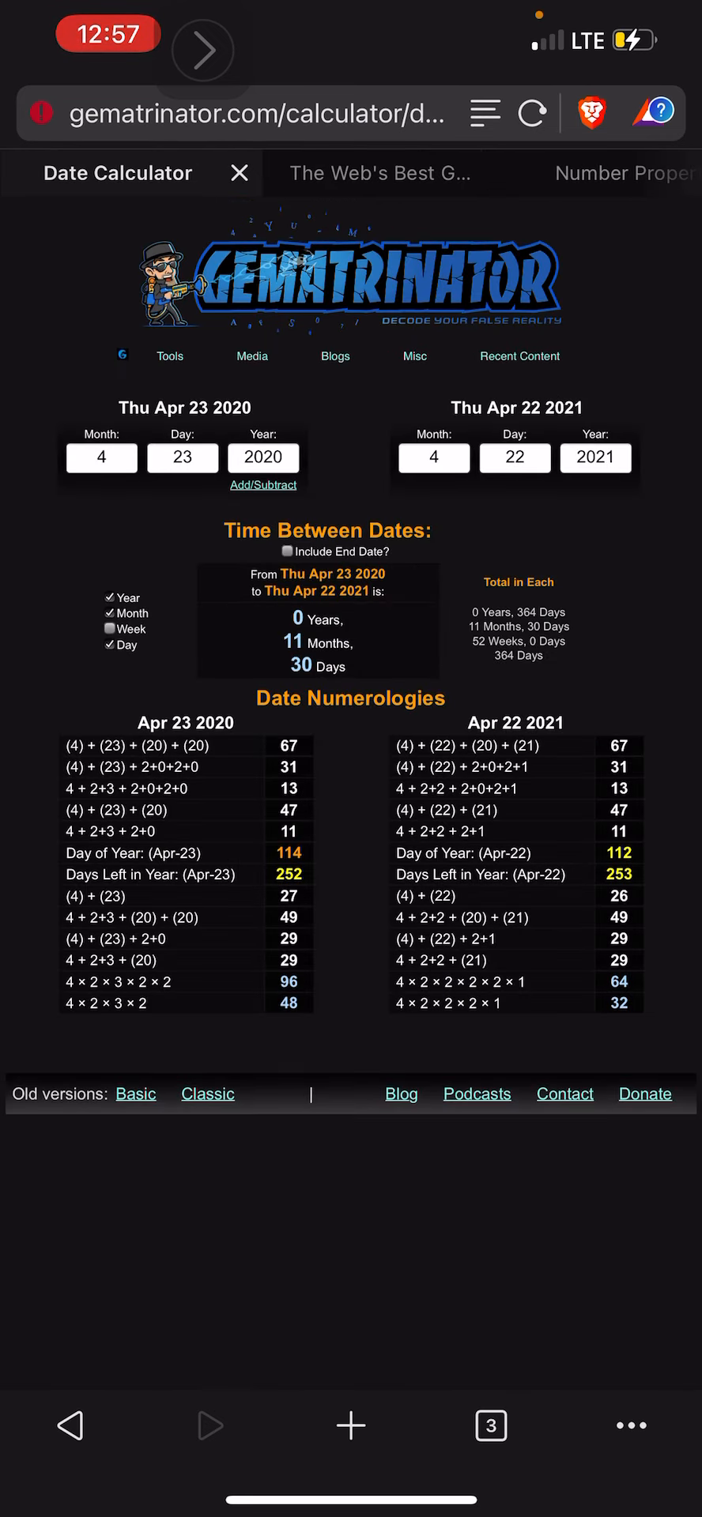
Step: Recheck Apr 22 2021's 253 days left, zoom out, and reopen the phrase calculator
scroll(down, 3)
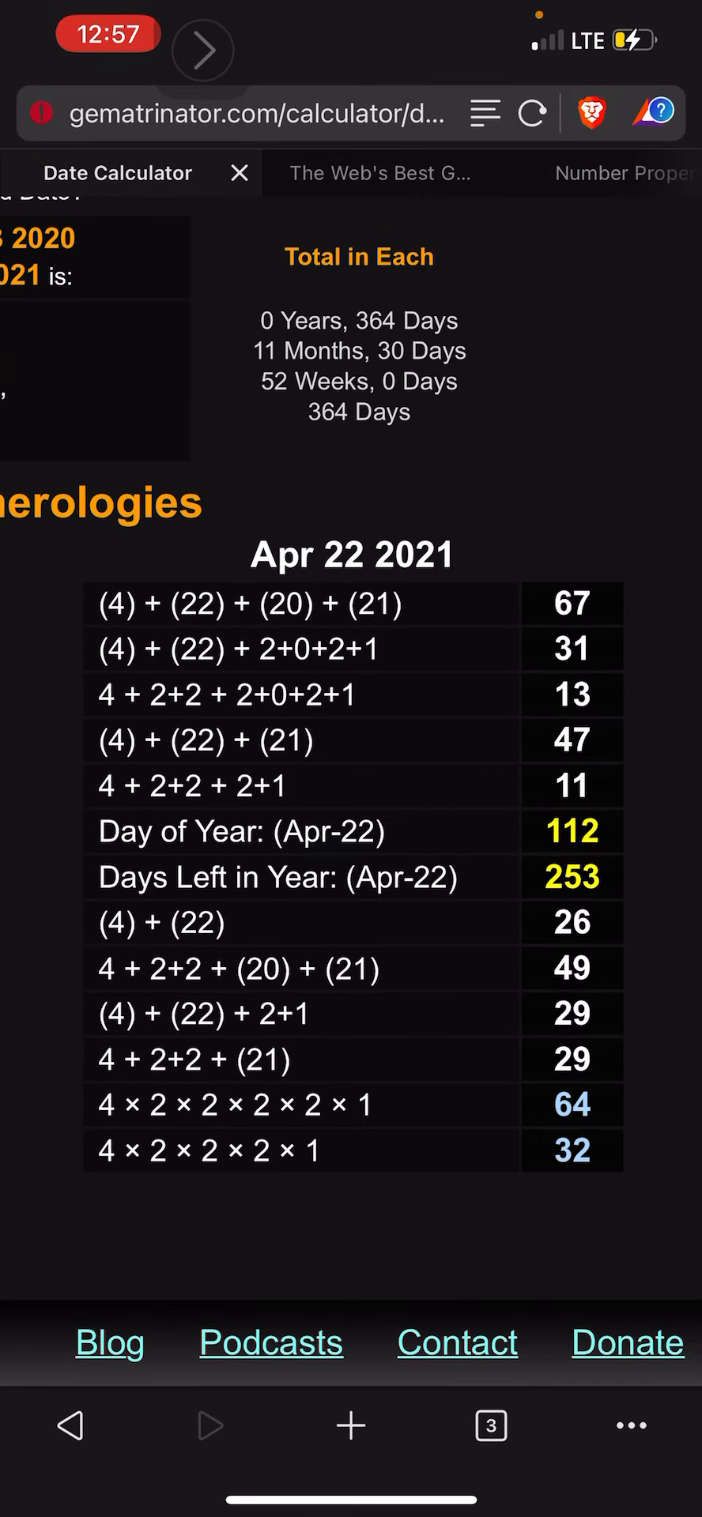
double_click(169, 922)
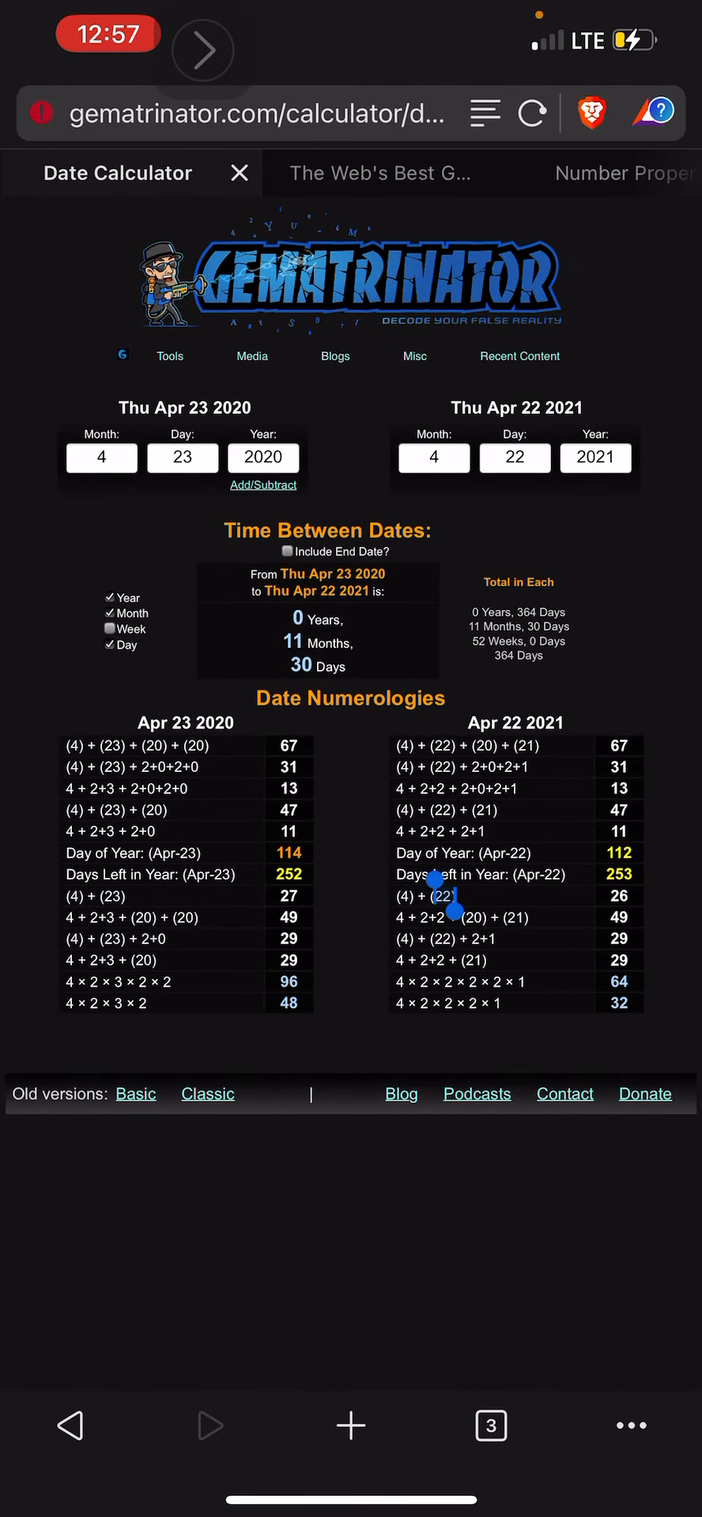
click(377, 172)
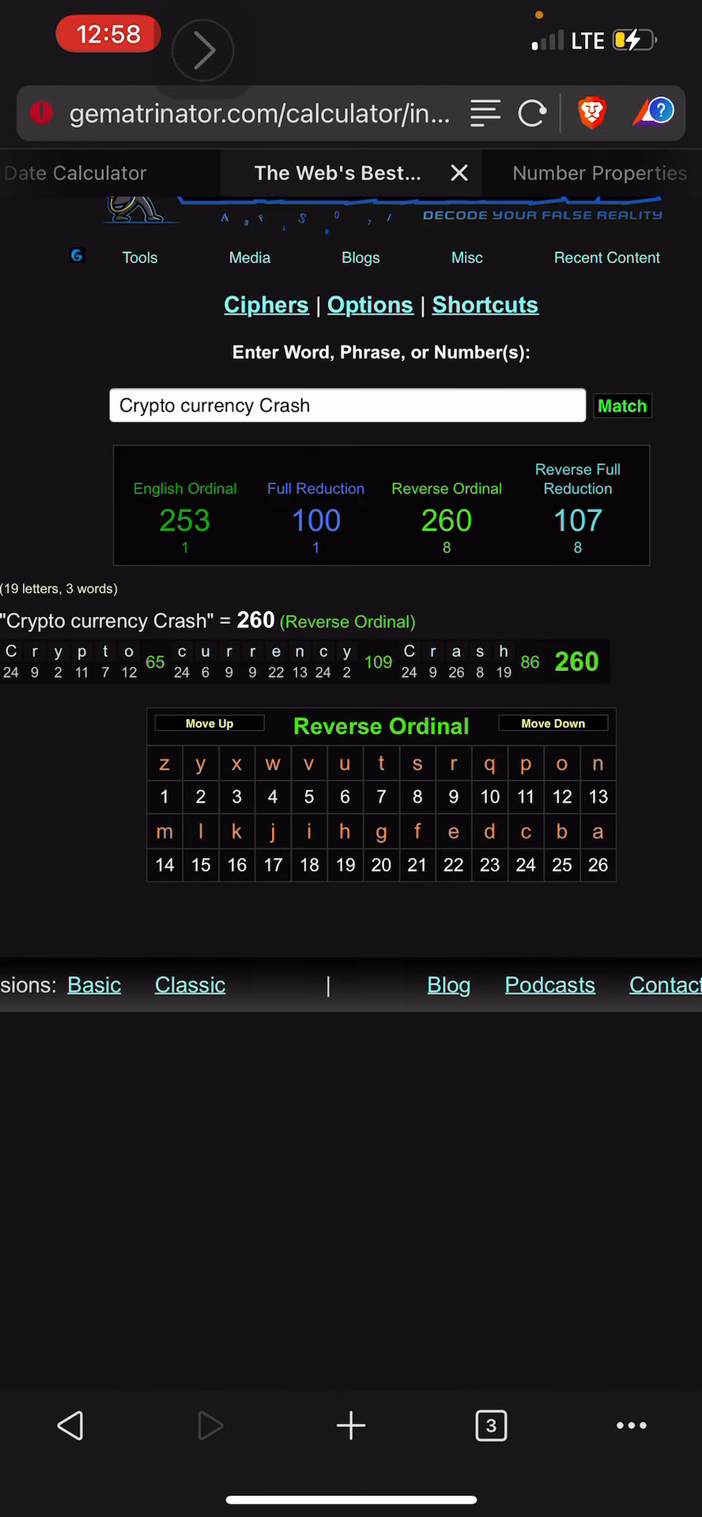